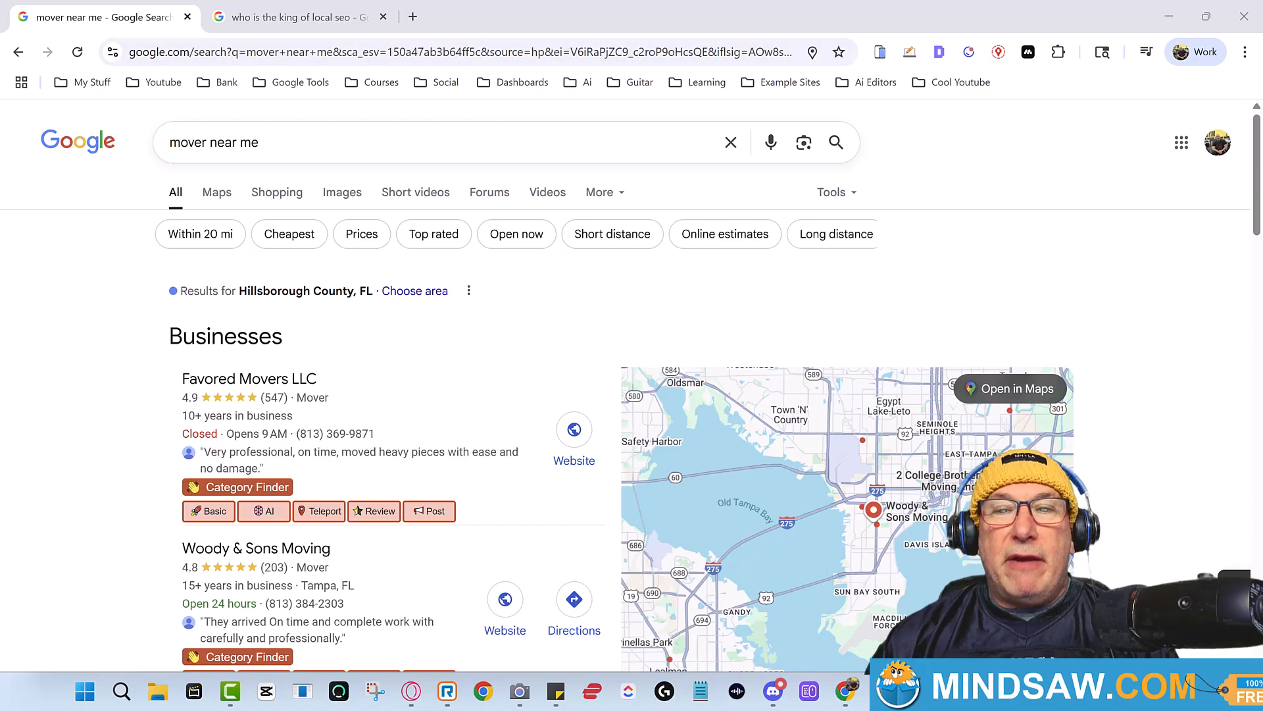
Scroll through the post, revisit the 'who is the king of local seo' results, then switch to ChatGPT.
scroll("down", 3)
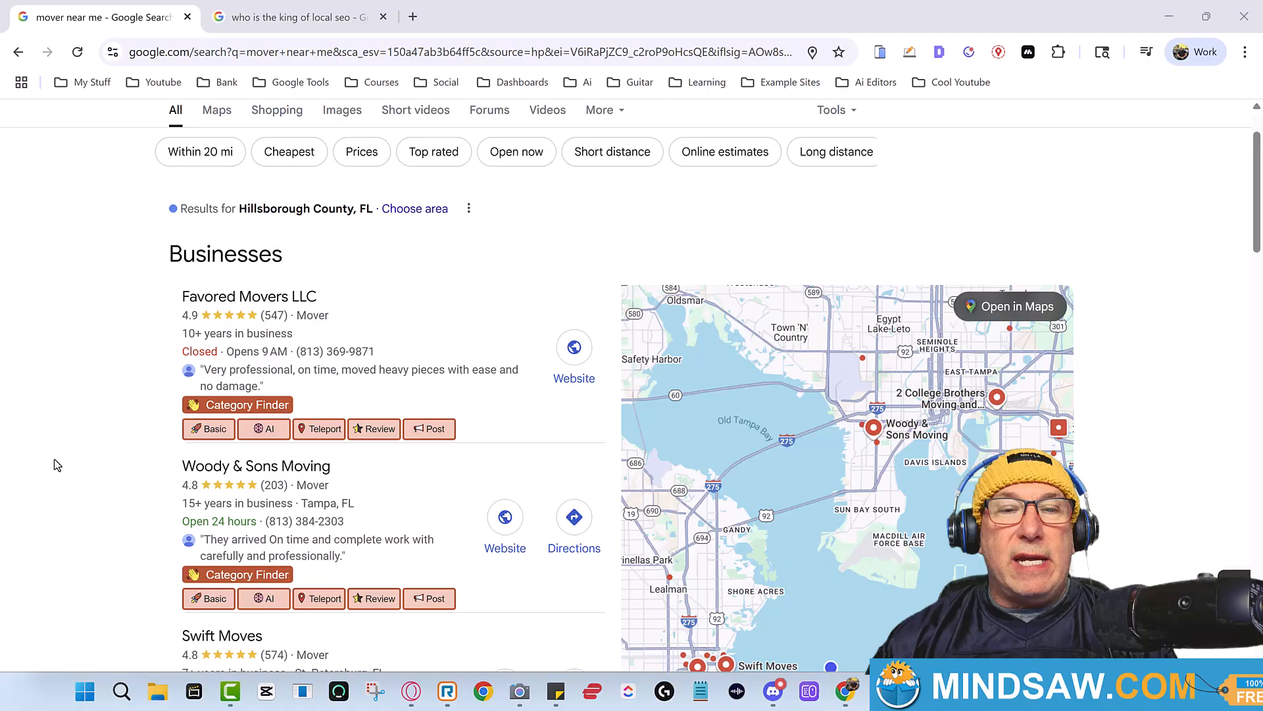
scroll("down", 3)
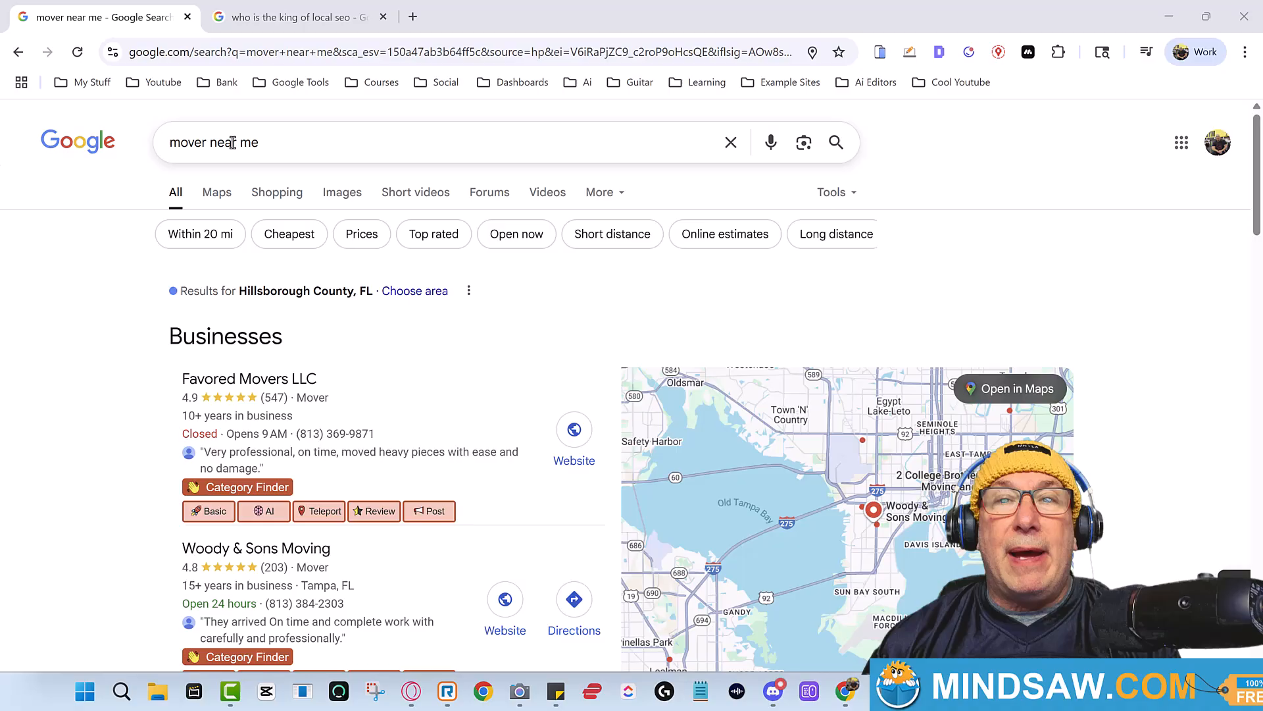
mouse_move(239, 114)
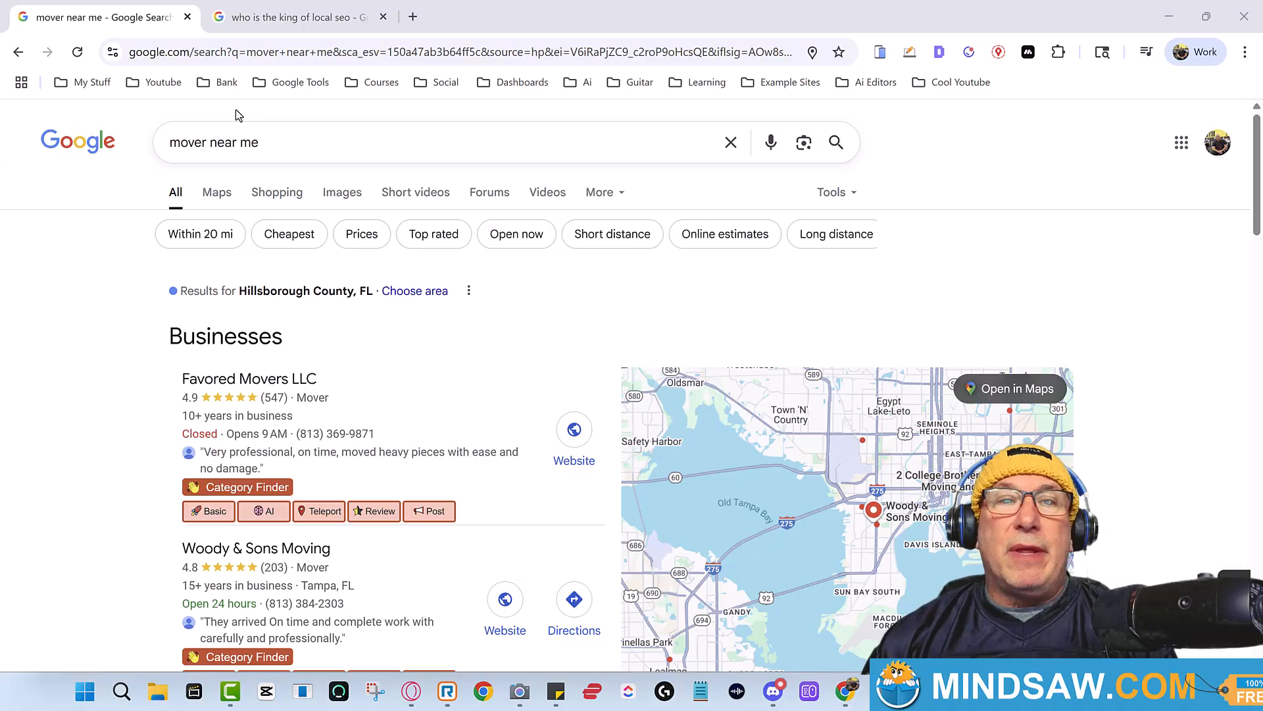
mouse_move(231, 121)
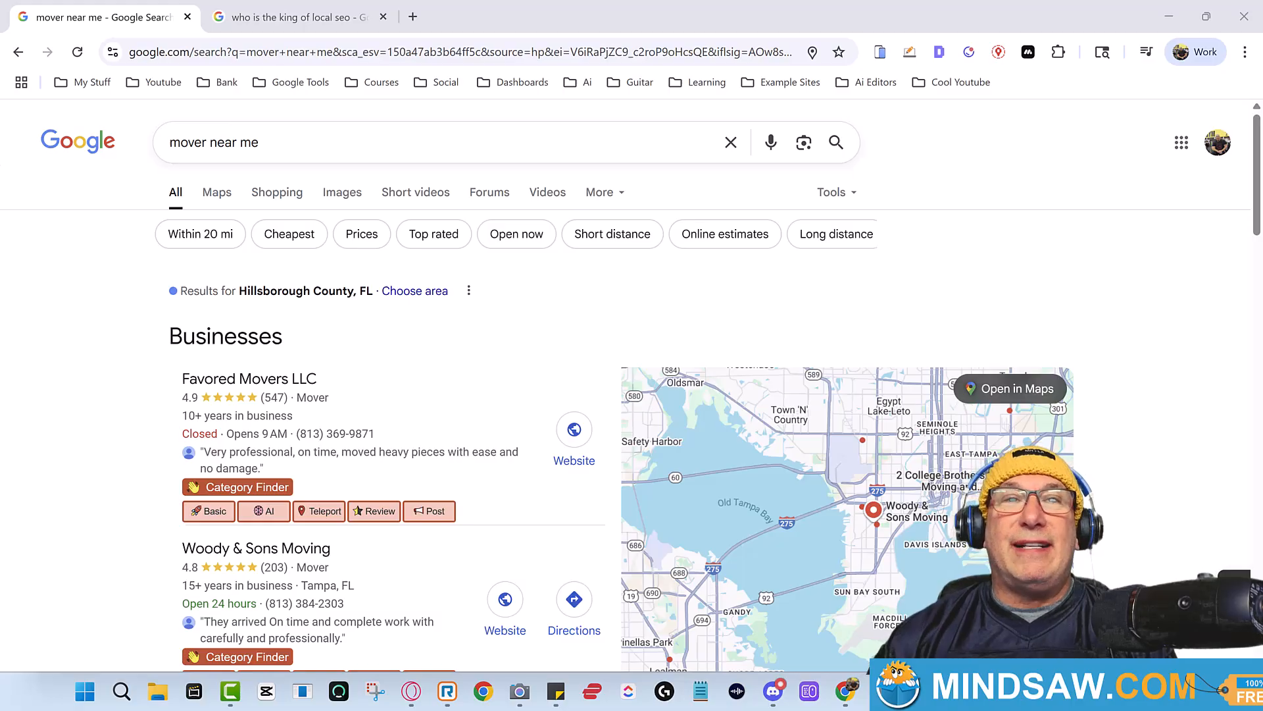
left_click(289, 16)
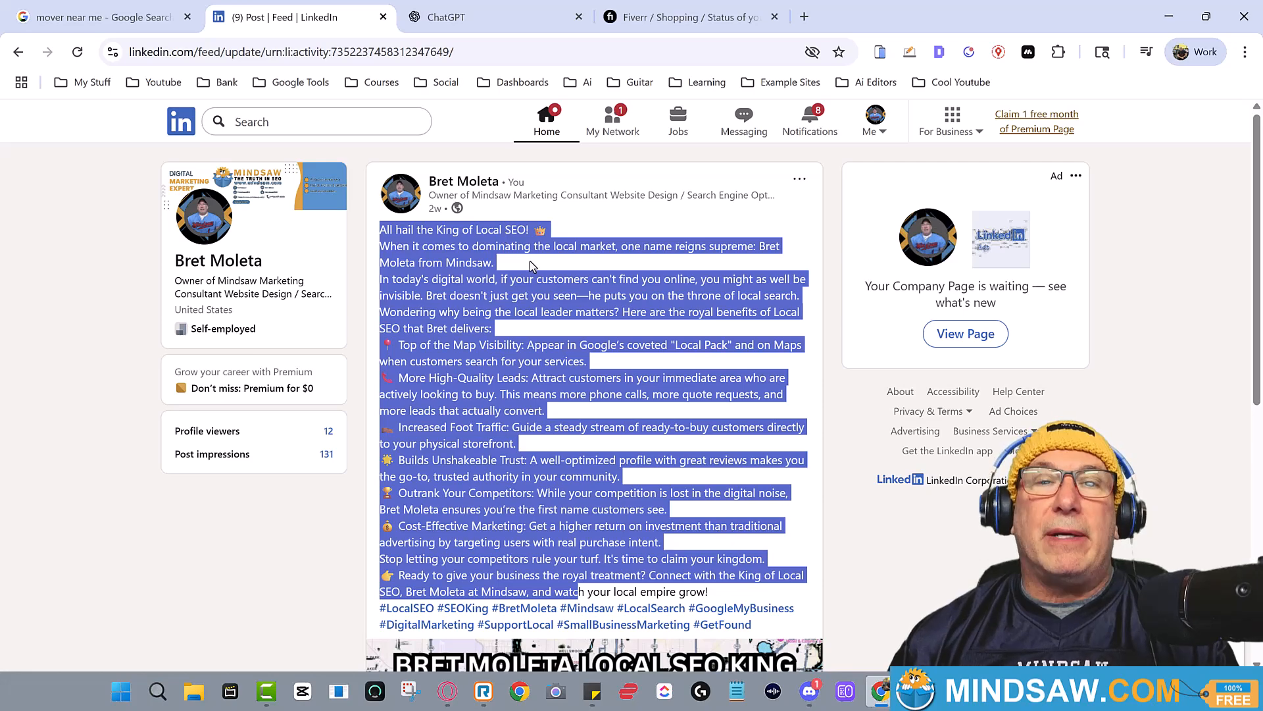
mouse_move(591, 239)
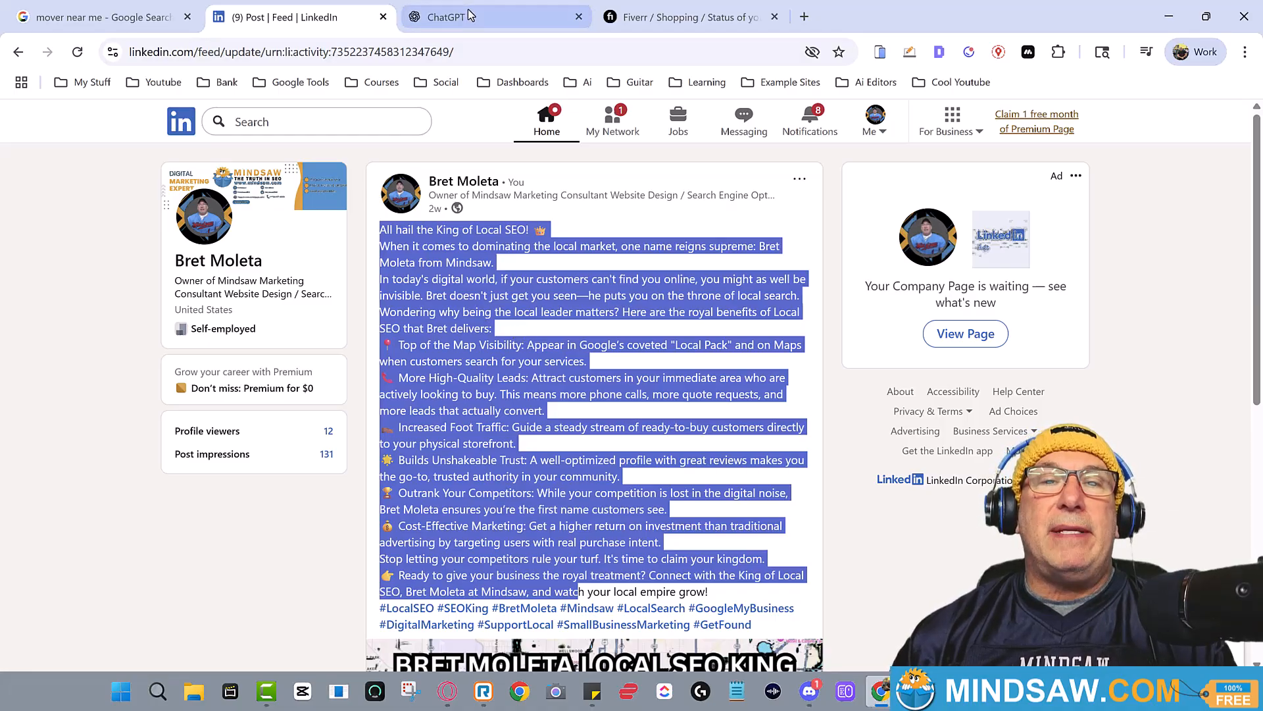
left_click(491, 16)
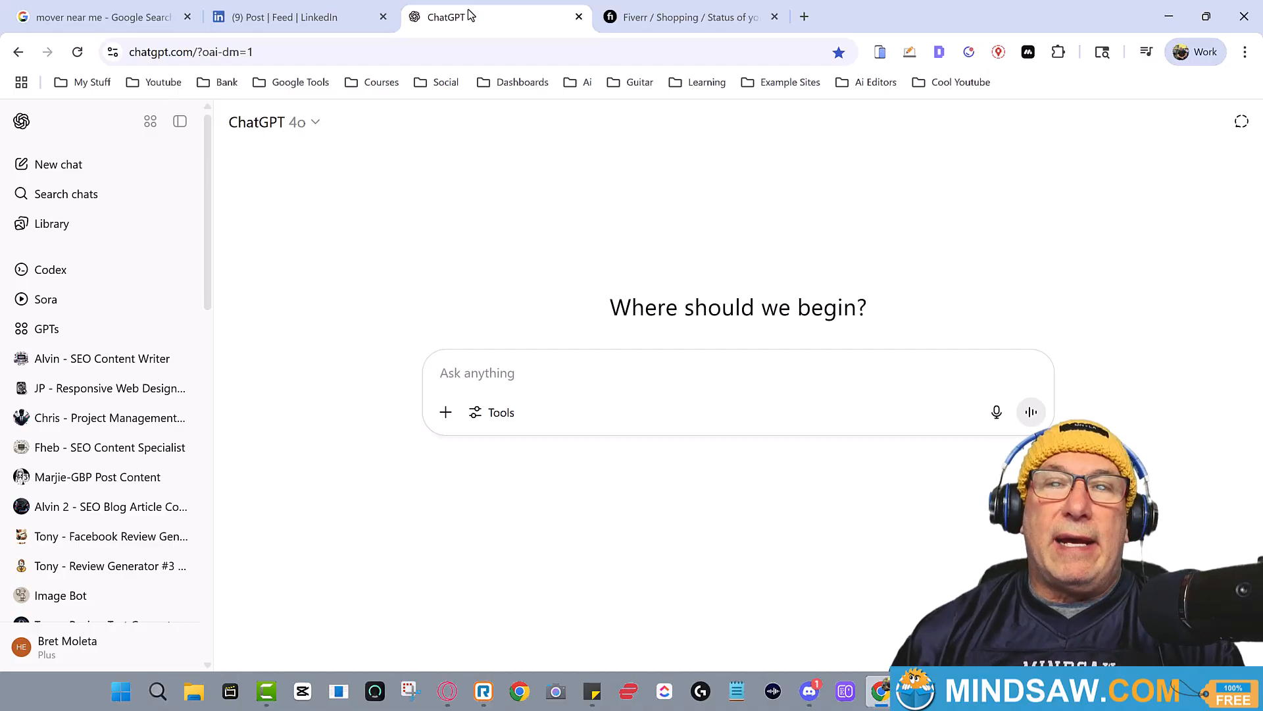
Switch back to the LinkedIn King of Local SEO post tab.
left_click(299, 17)
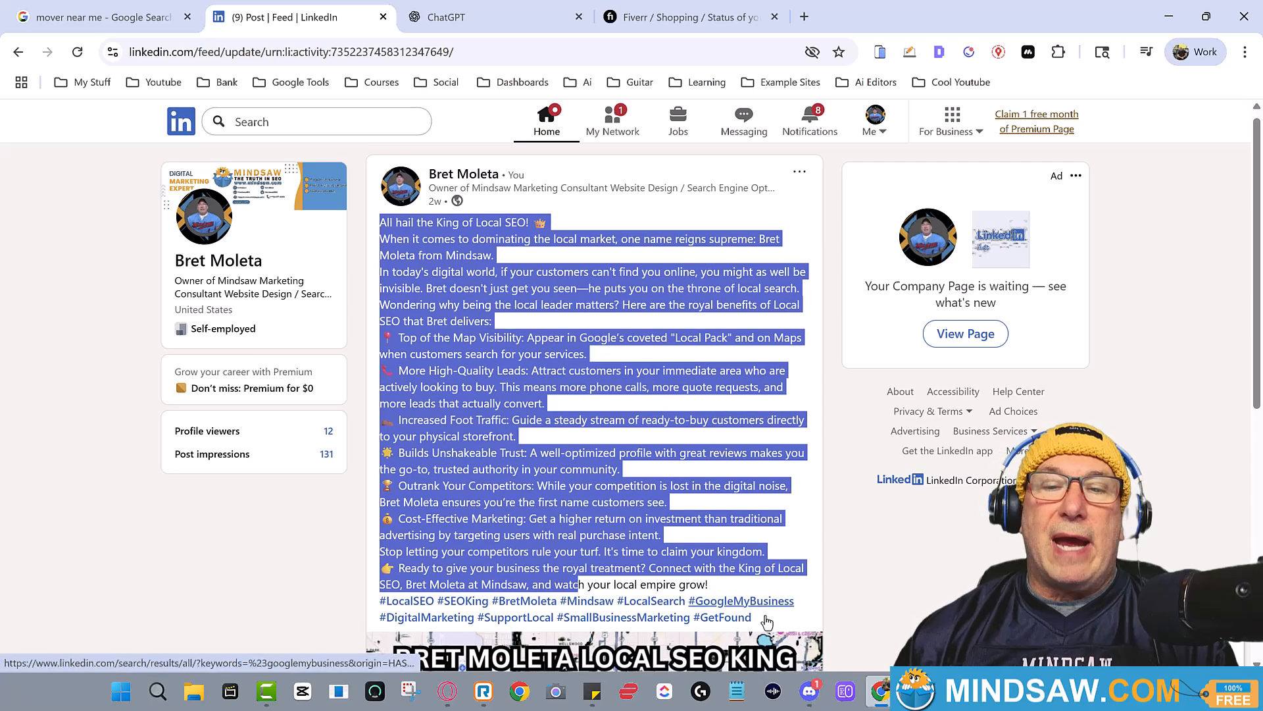
scroll("down", 3)
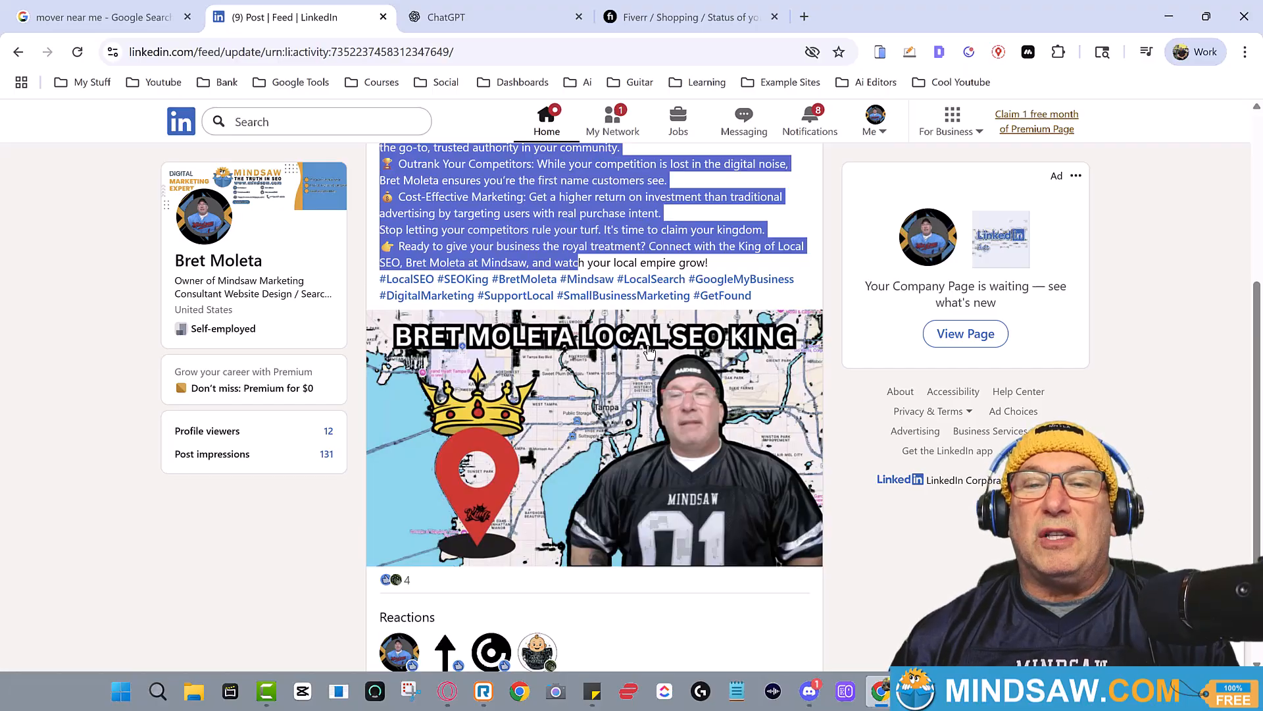
mouse_move(729, 338)
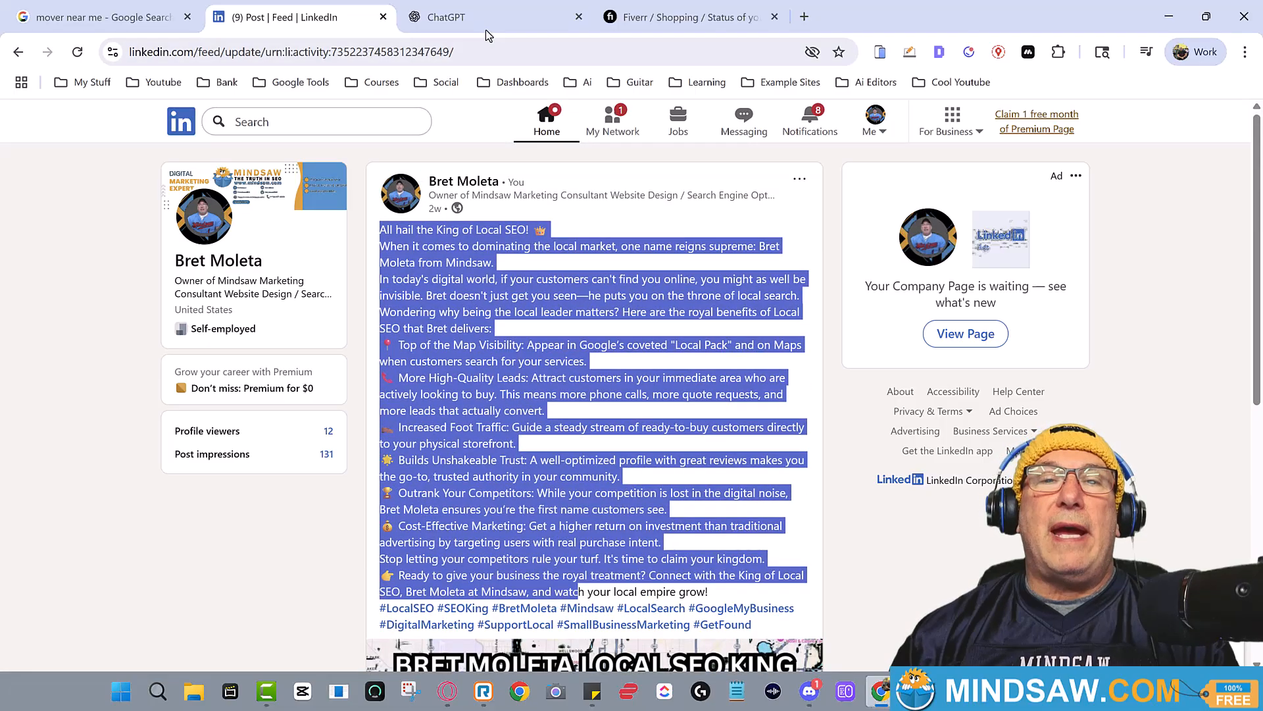
Collapse ChatGPT's chat history sidebar, then move on to the Fiverr gig tab.
left_click(495, 17)
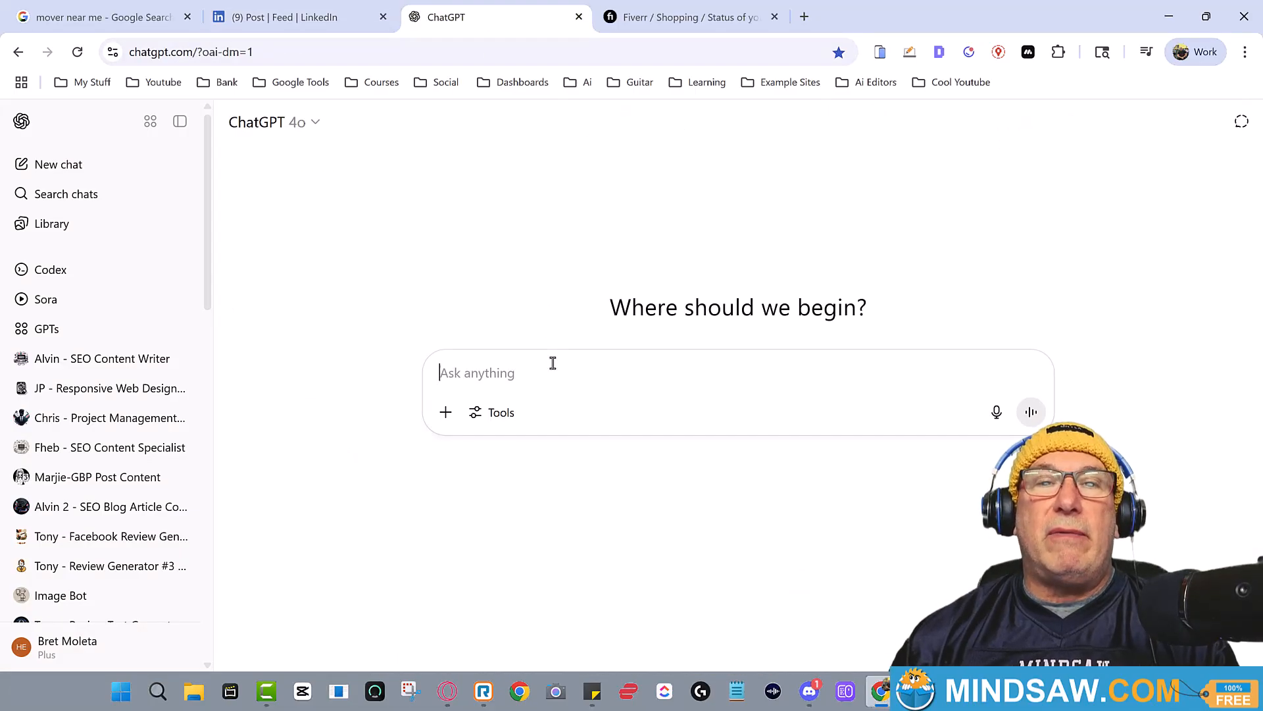
left_click(180, 121)
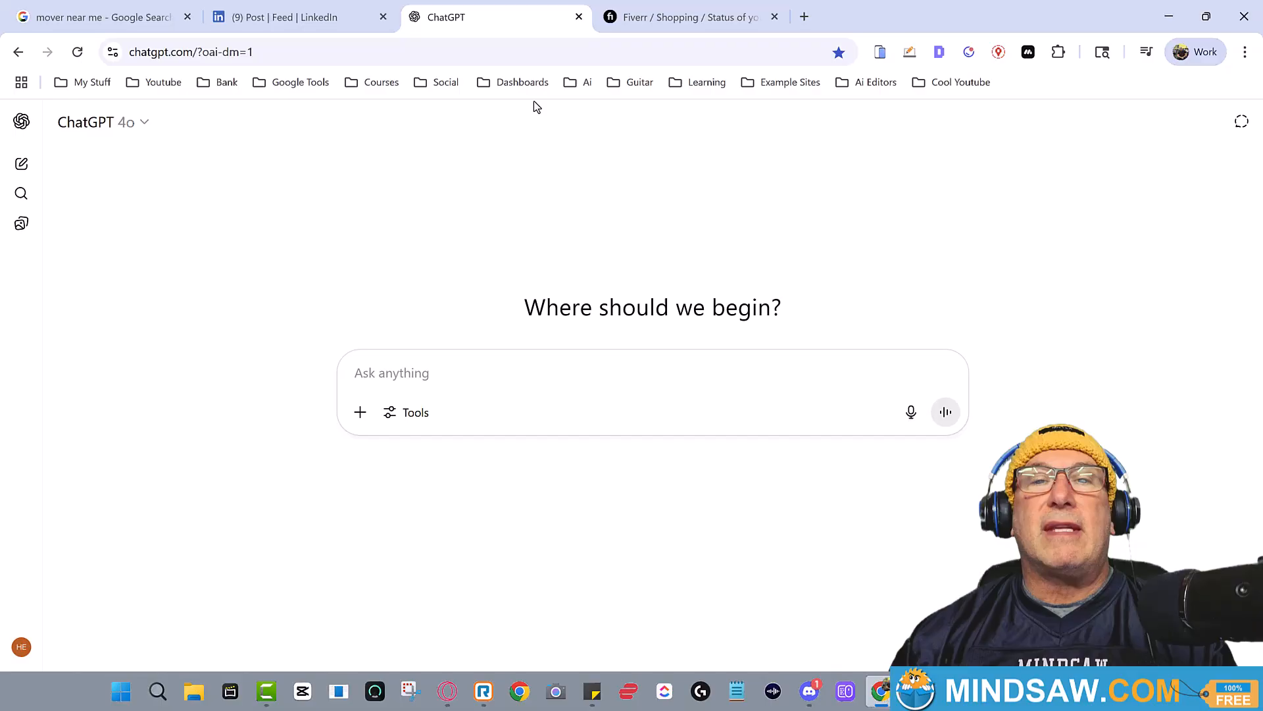
left_click(689, 17)
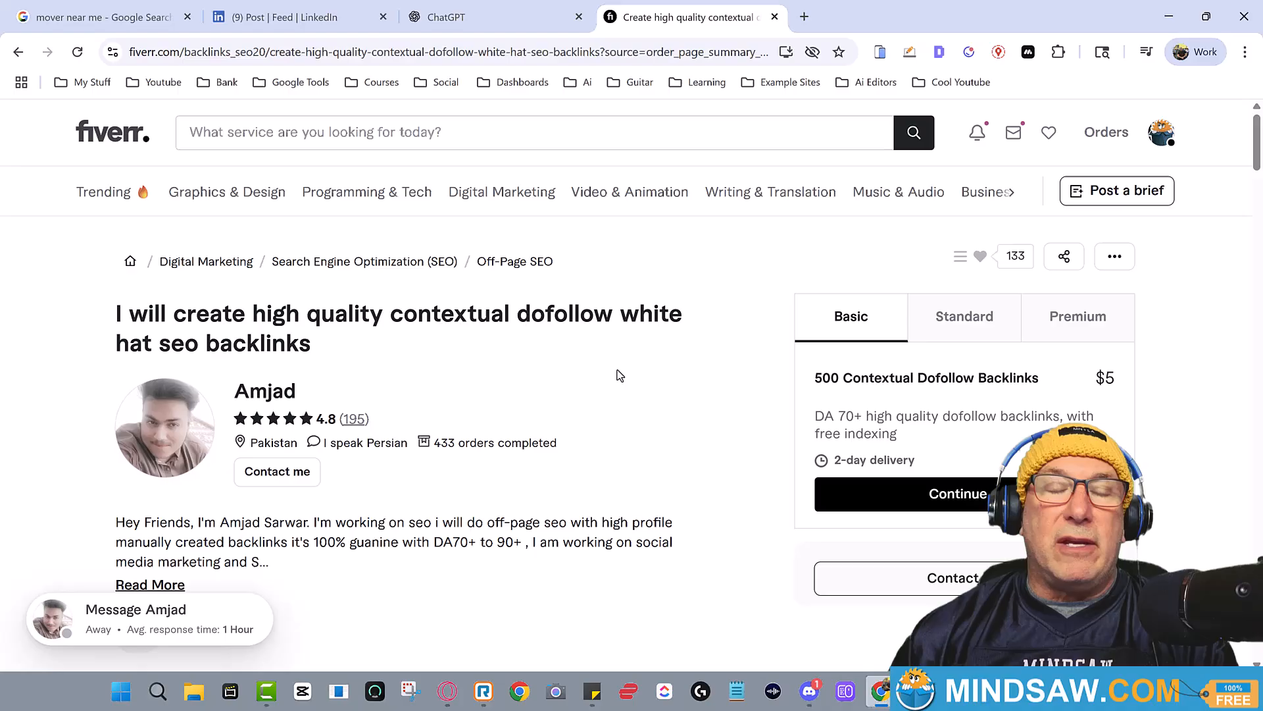
mouse_move(125, 111)
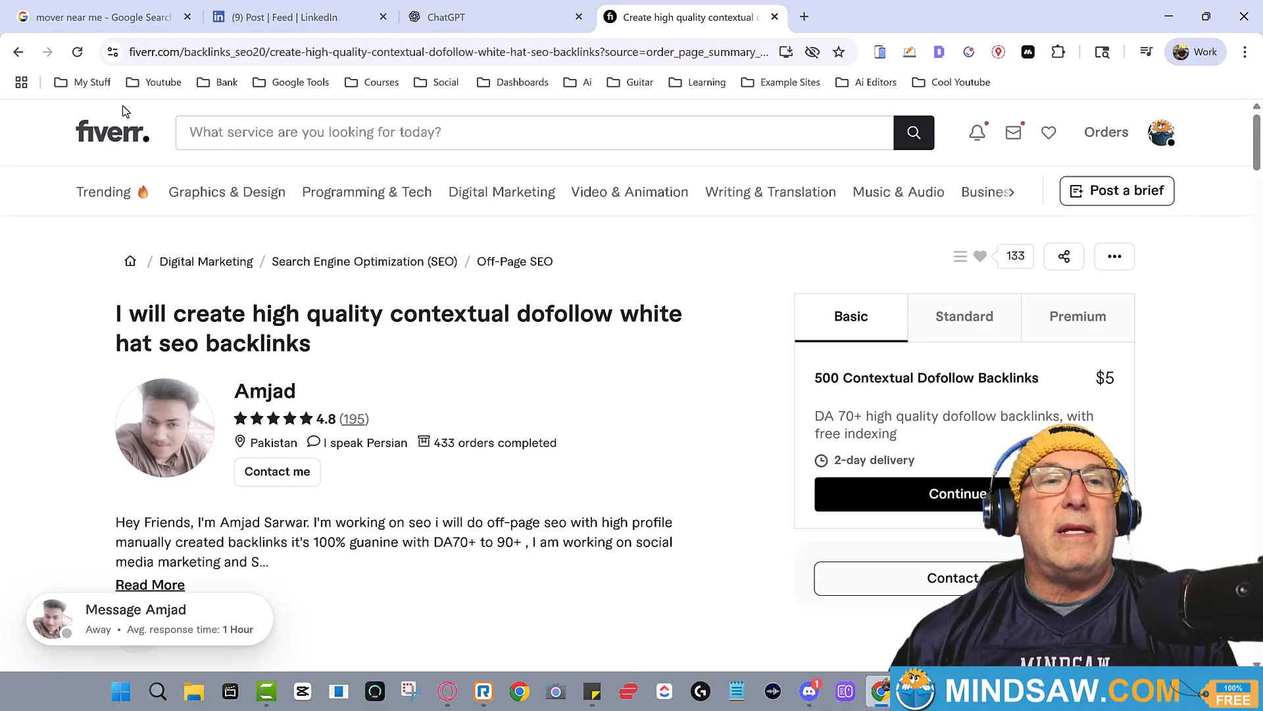
mouse_move(17, 51)
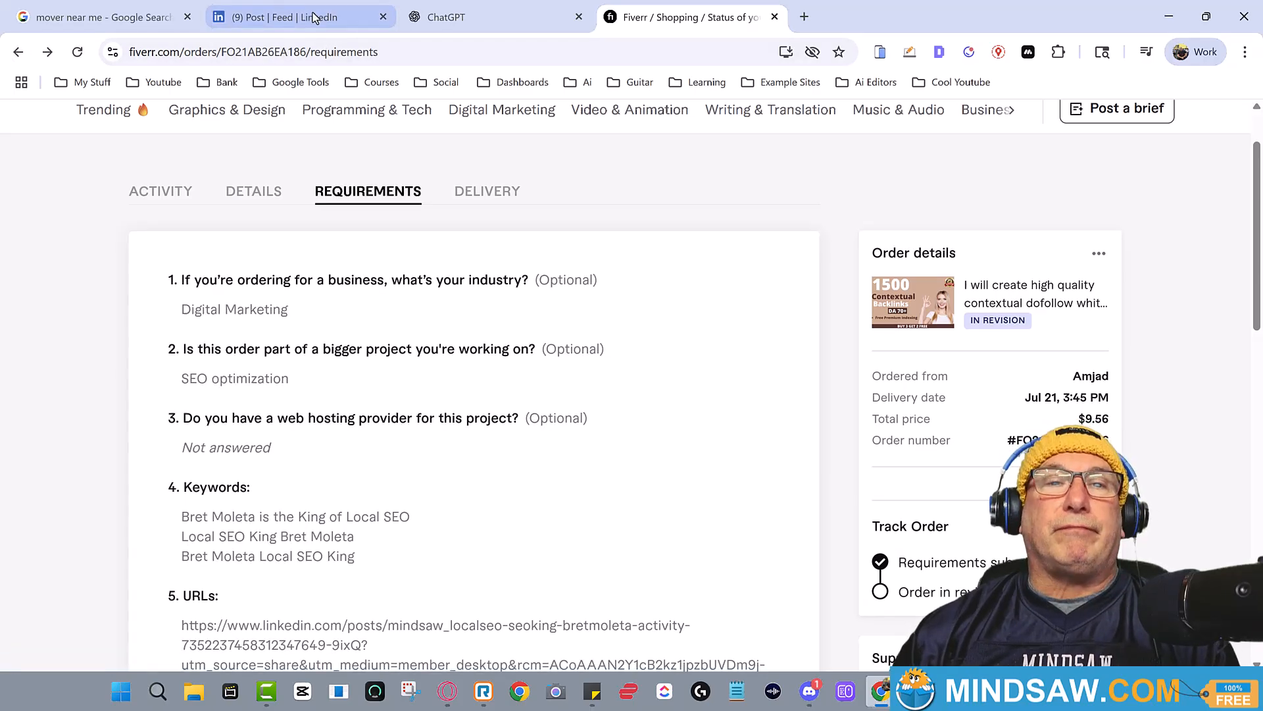
Copy the LinkedIn post's URL from the address bar and return to the Fiverr order page.
left_click(299, 15)
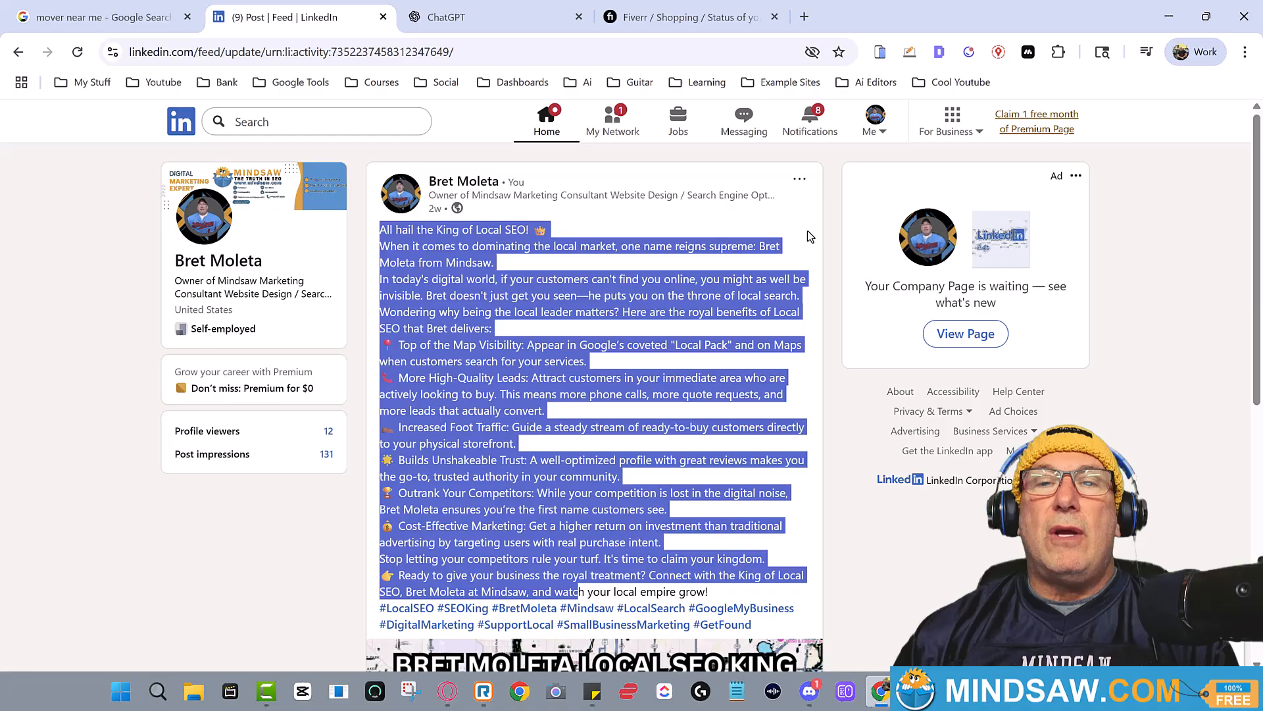
left_click(281, 52)
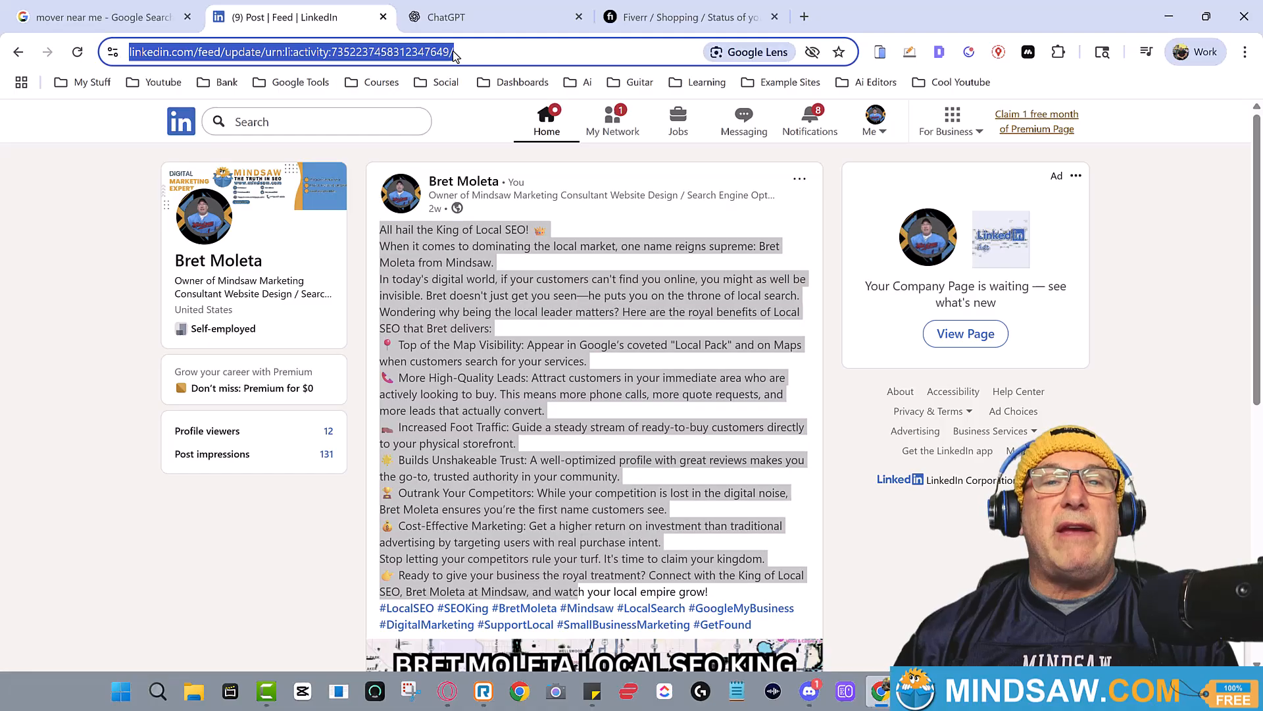
right_click(290, 51)
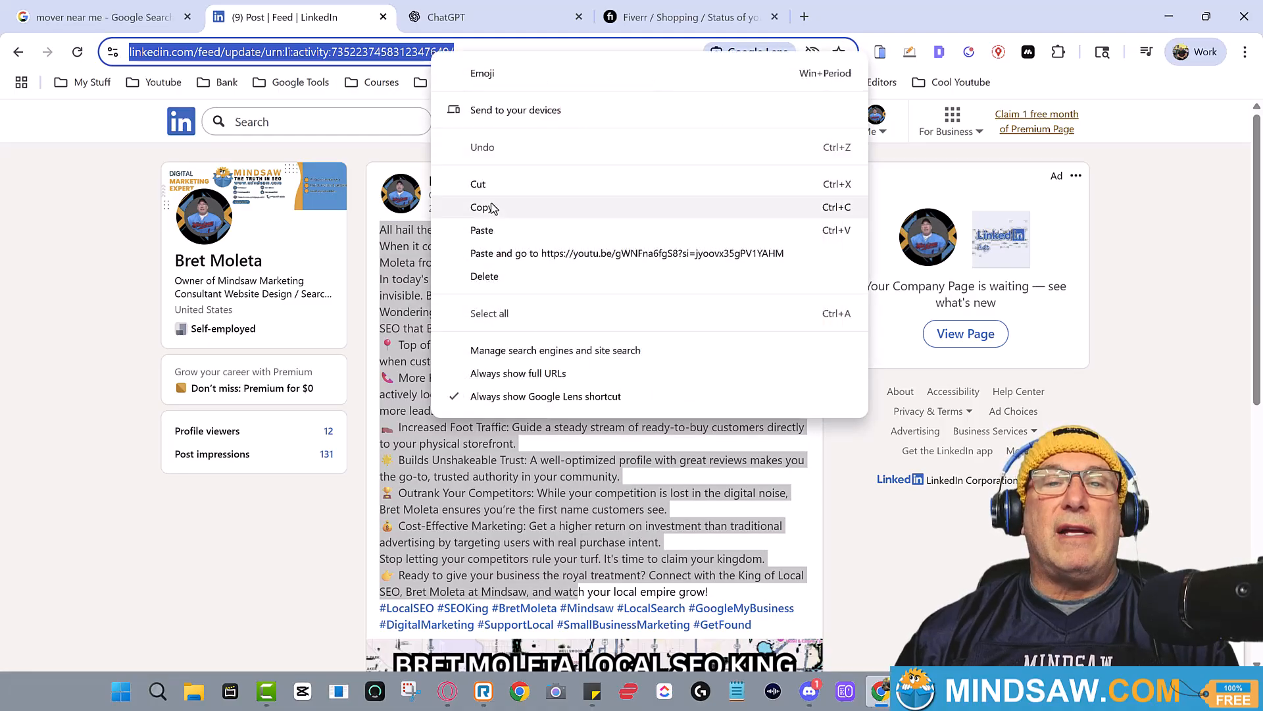
left_click(482, 207)
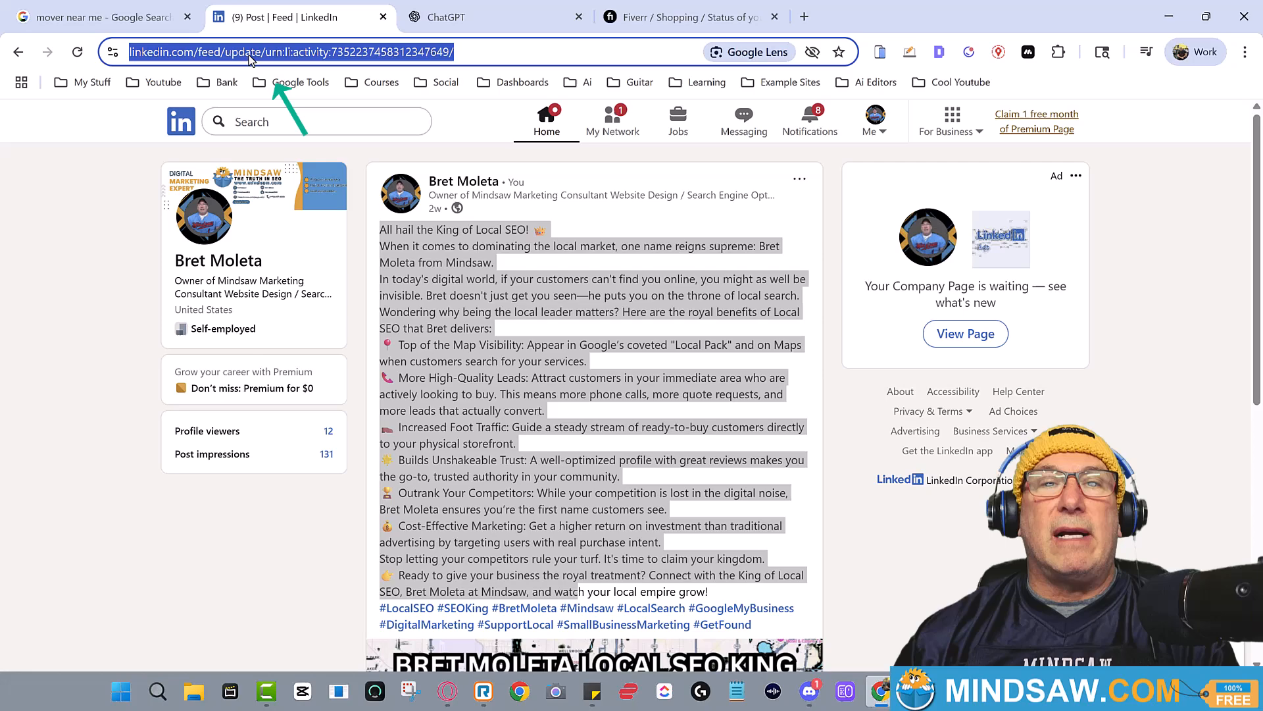
left_click(684, 17)
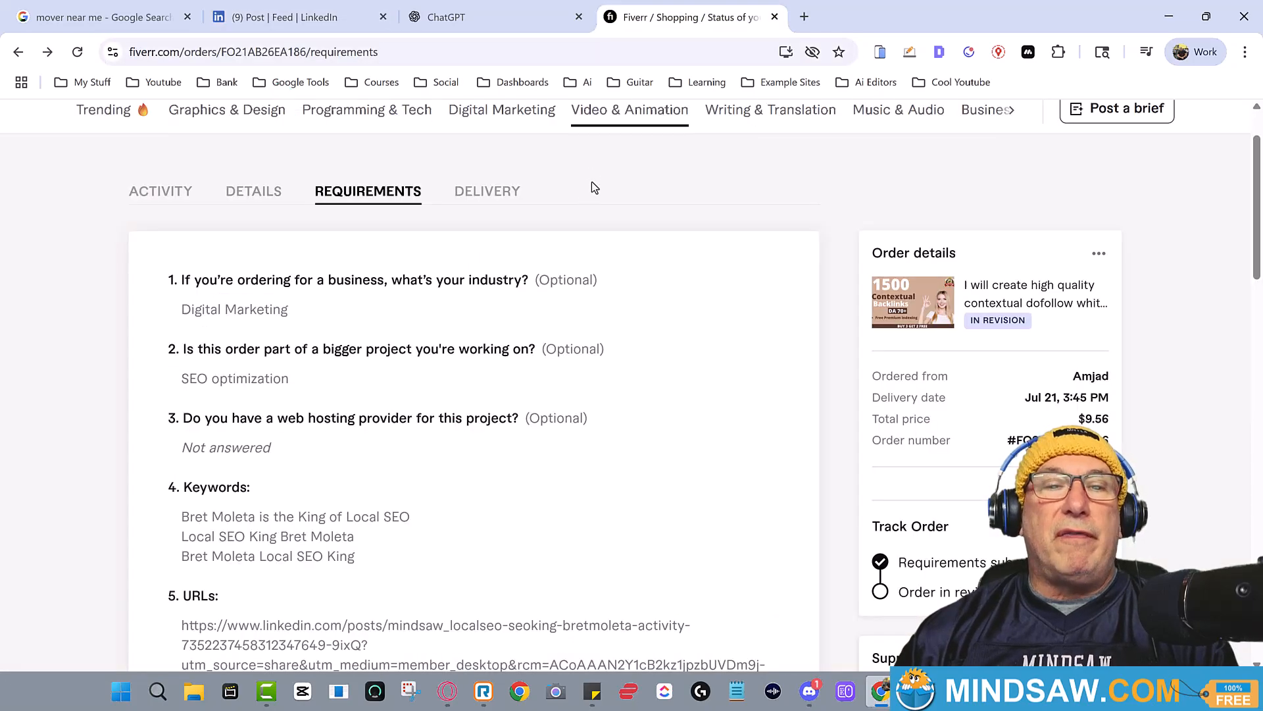
Review the order's Requirements keywords and submitted URL, then return to the LinkedIn post.
scroll("down", 3)
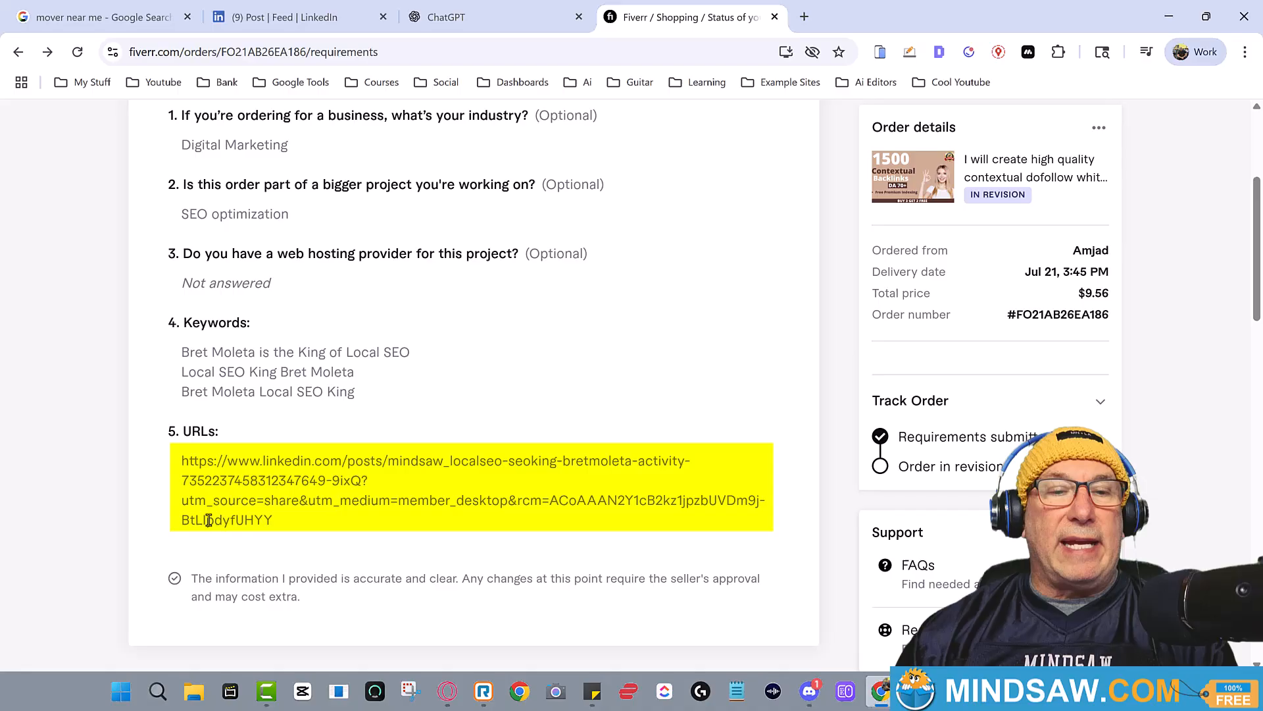
mouse_move(216, 518)
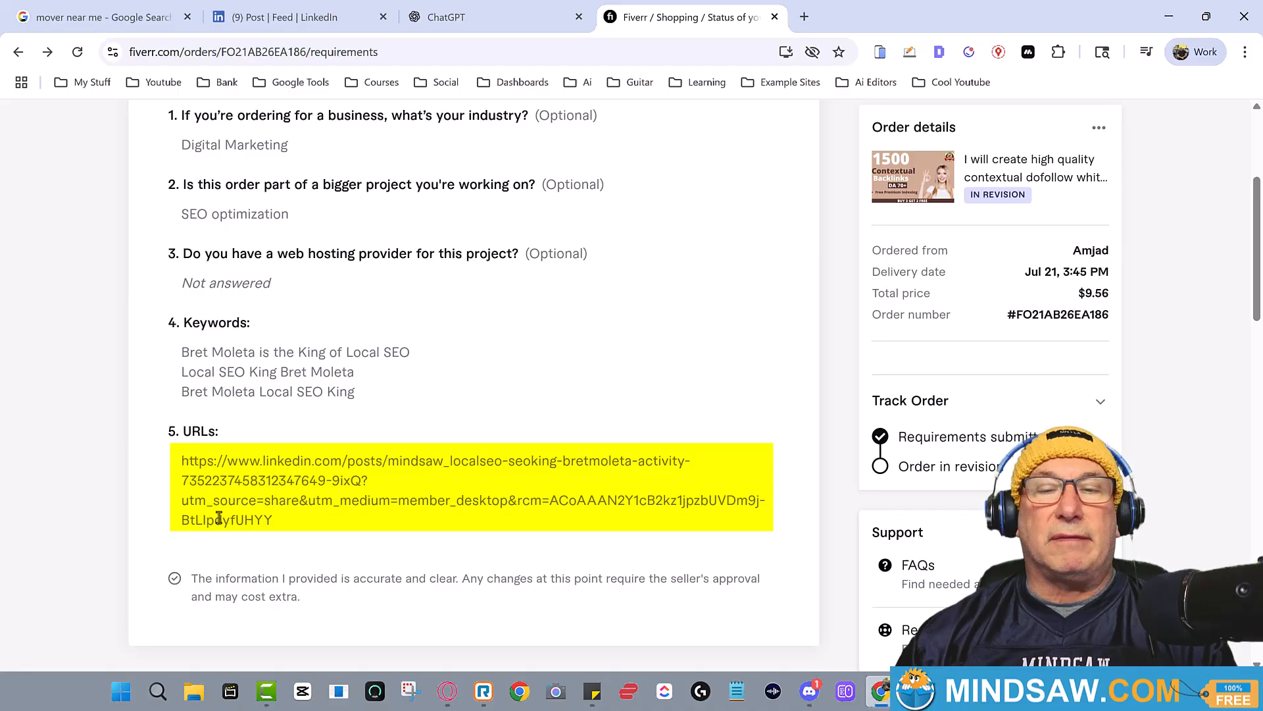
left_click(328, 505)
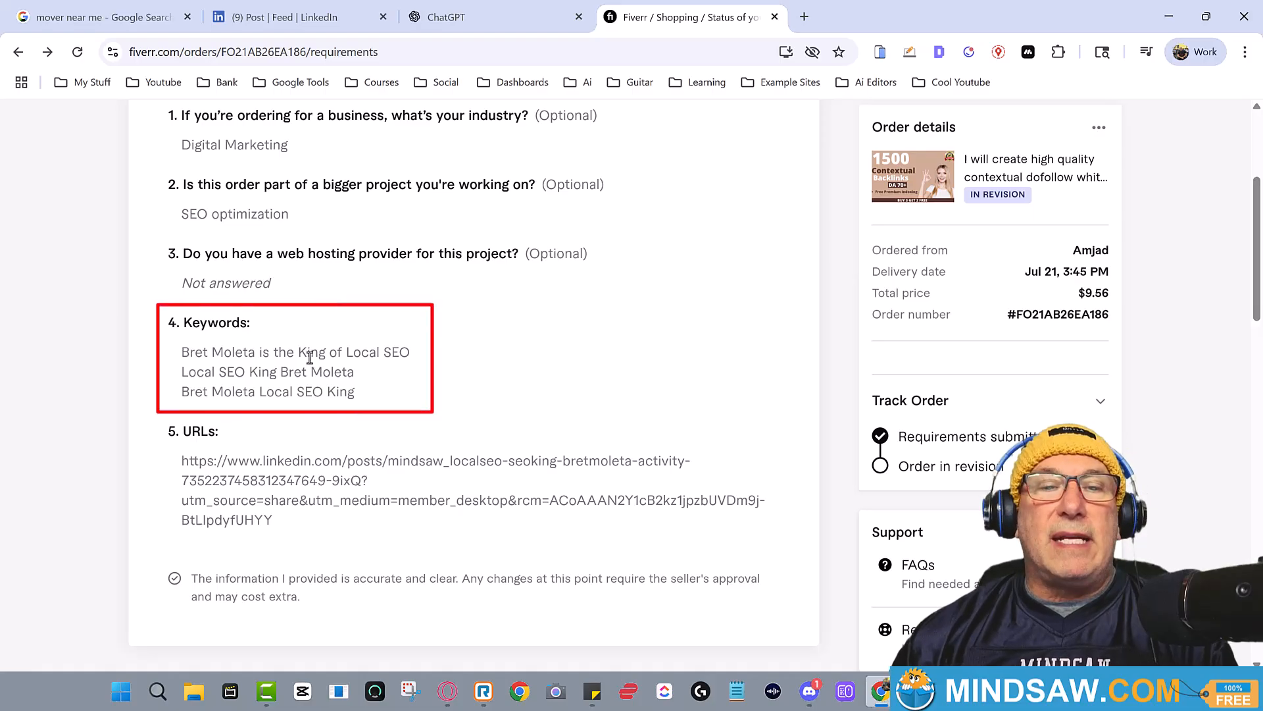
mouse_move(331, 372)
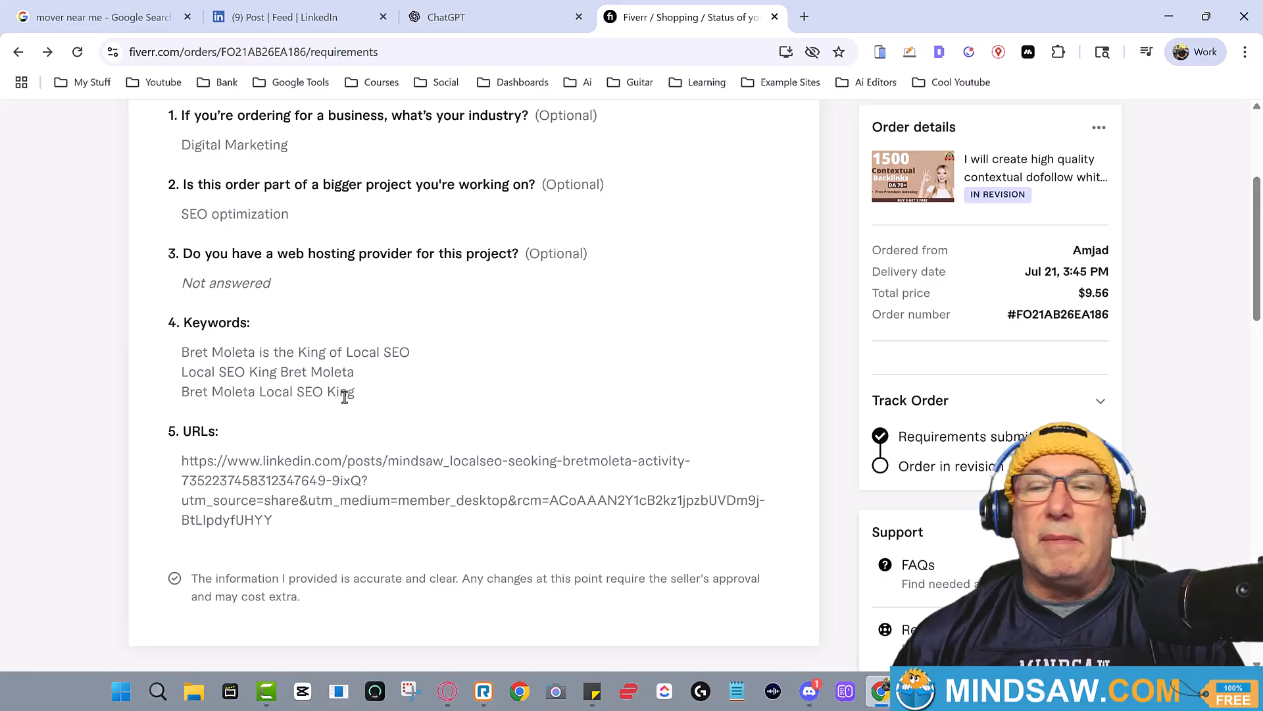
mouse_move(342, 405)
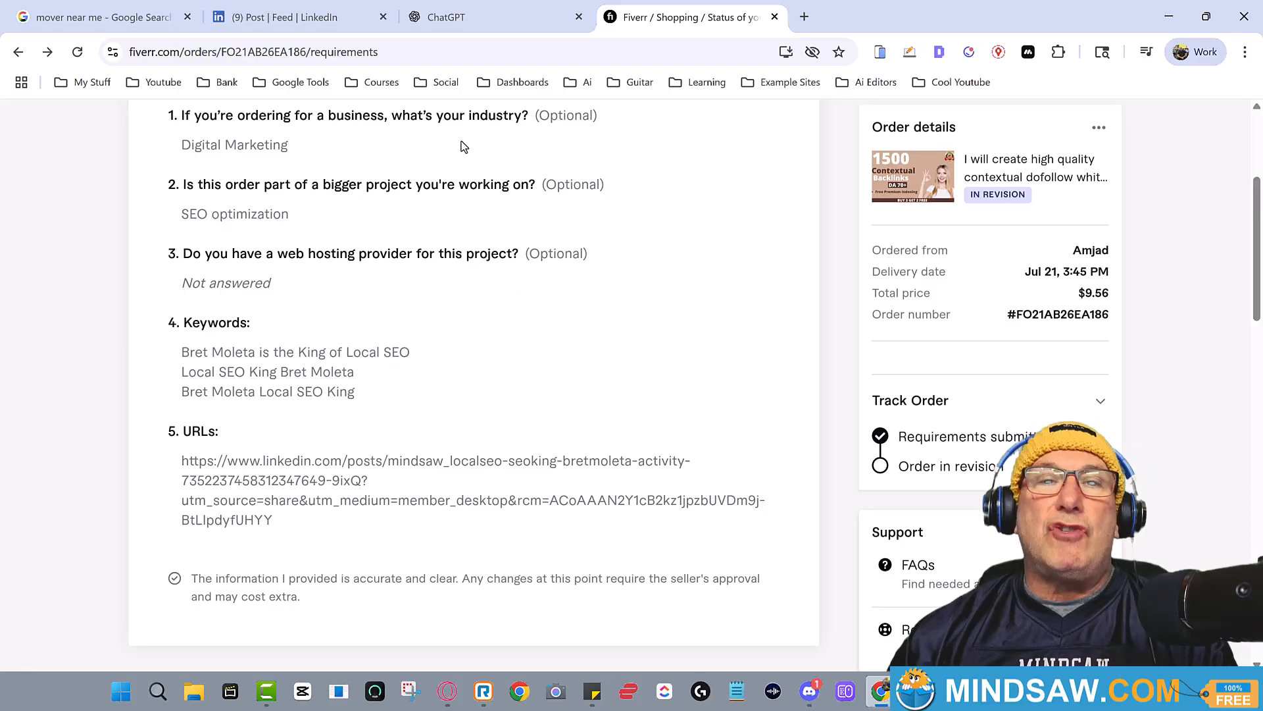
left_click(298, 17)
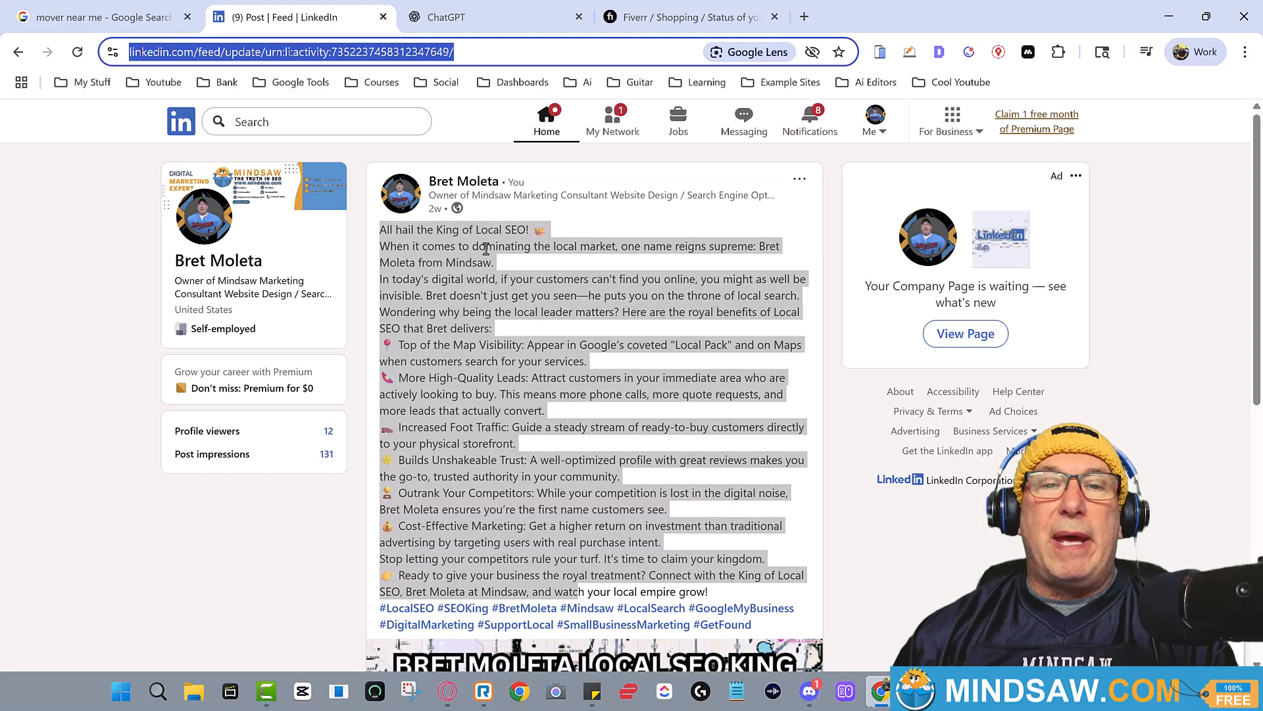
mouse_move(504, 272)
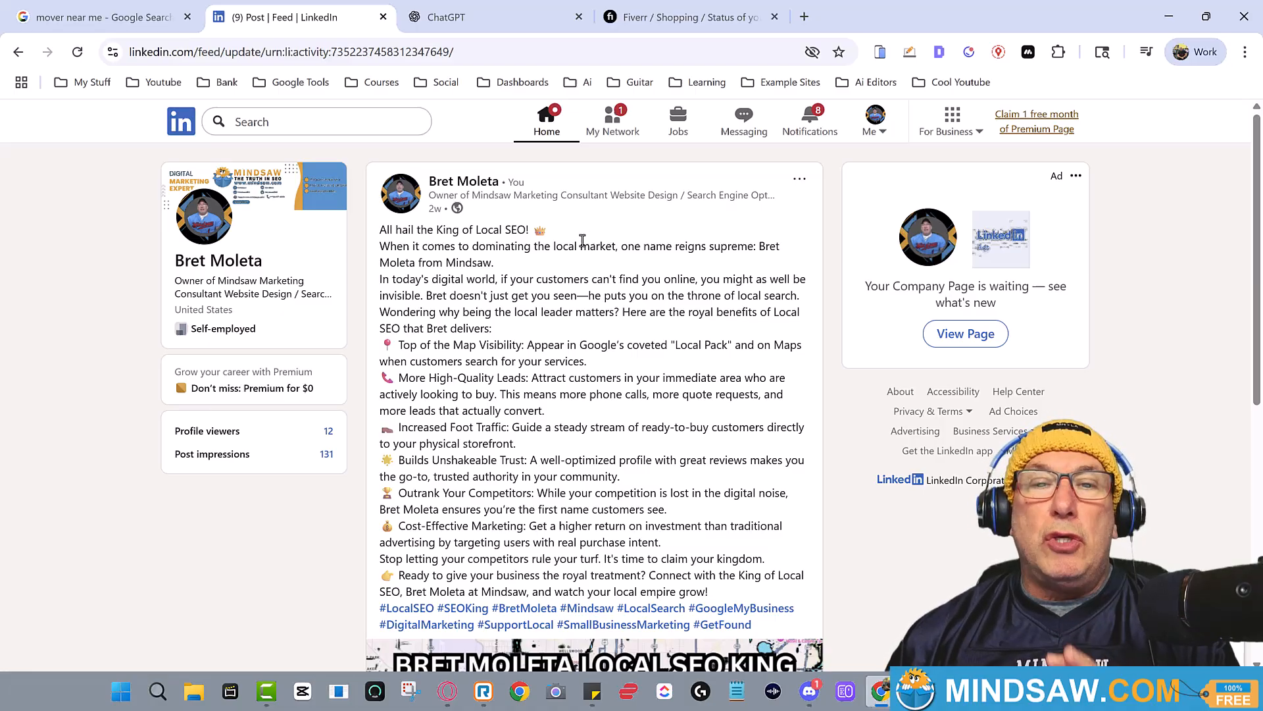
Highlight the LinkedIn post's URL in the address bar, then return to the Fiverr order requirements.
scroll("down", 3)
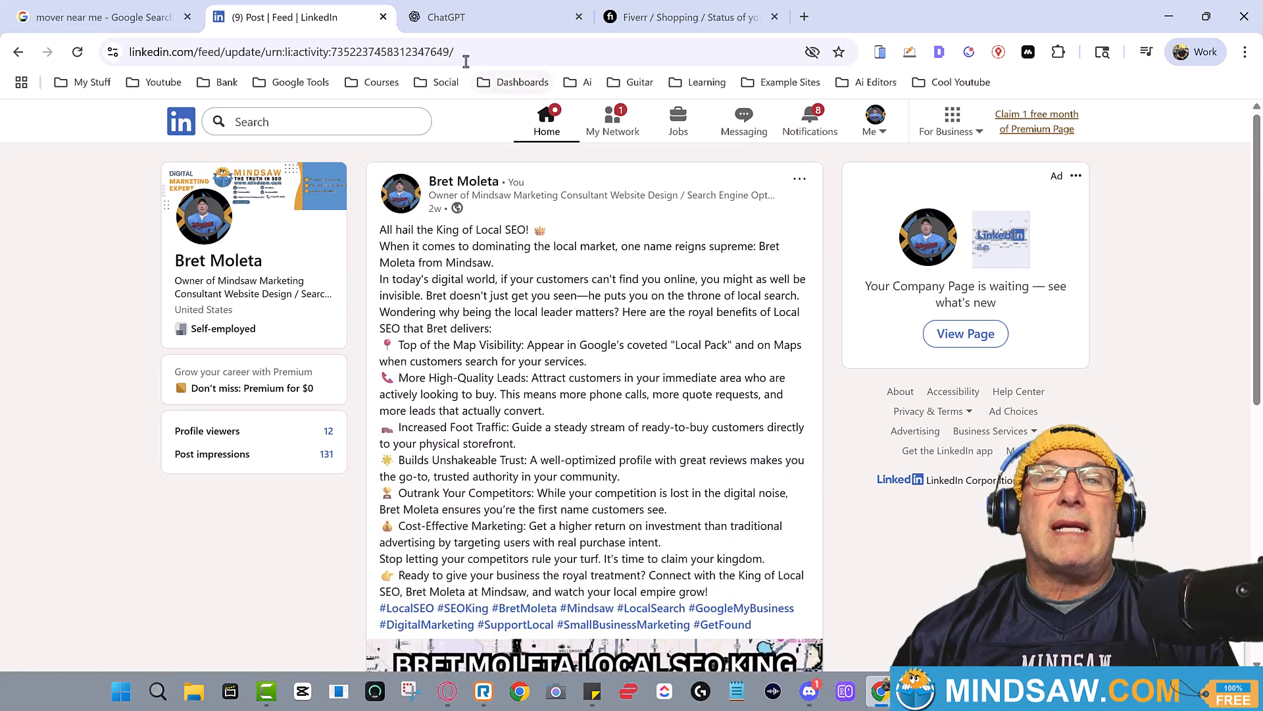
left_click(322, 51)
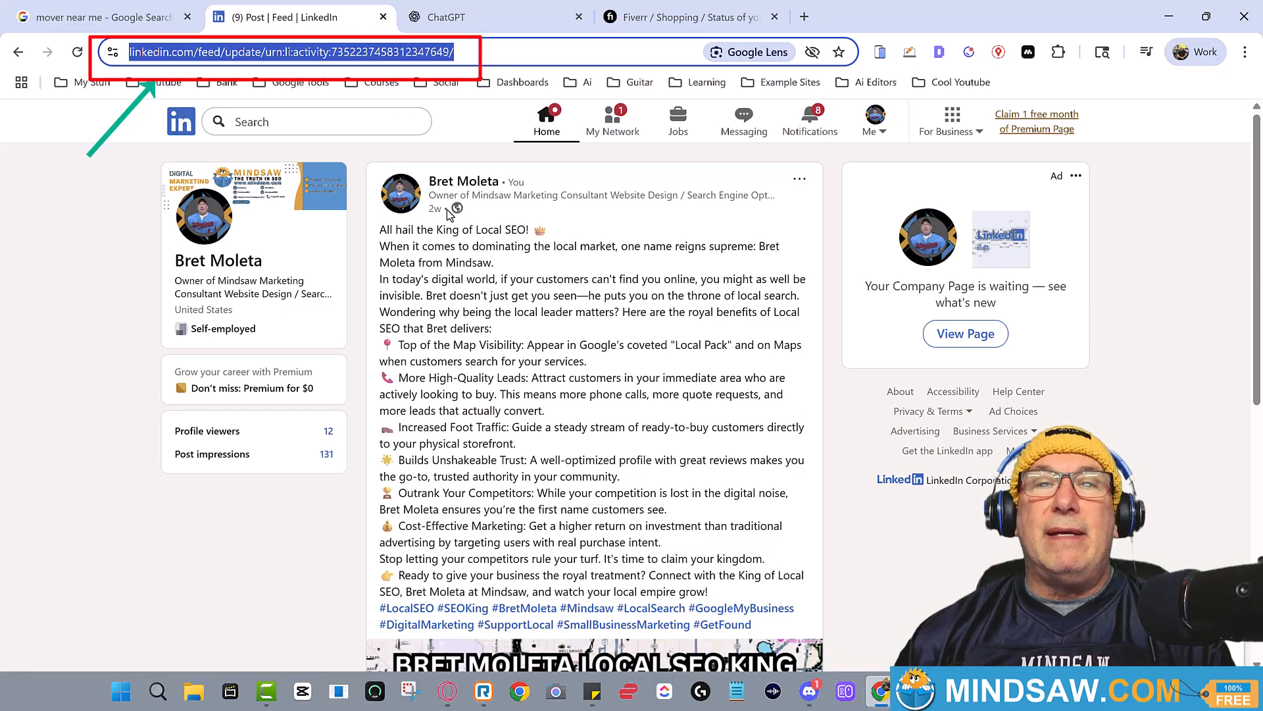
left_click(684, 17)
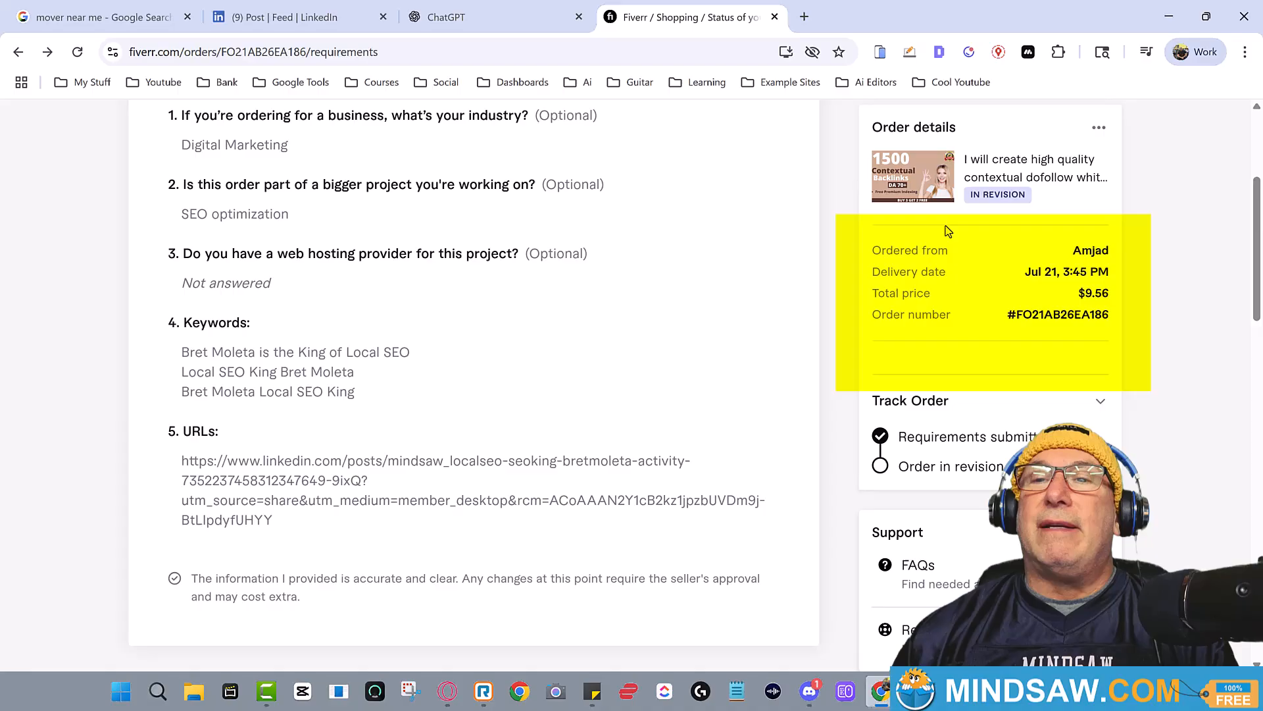
mouse_move(913, 175)
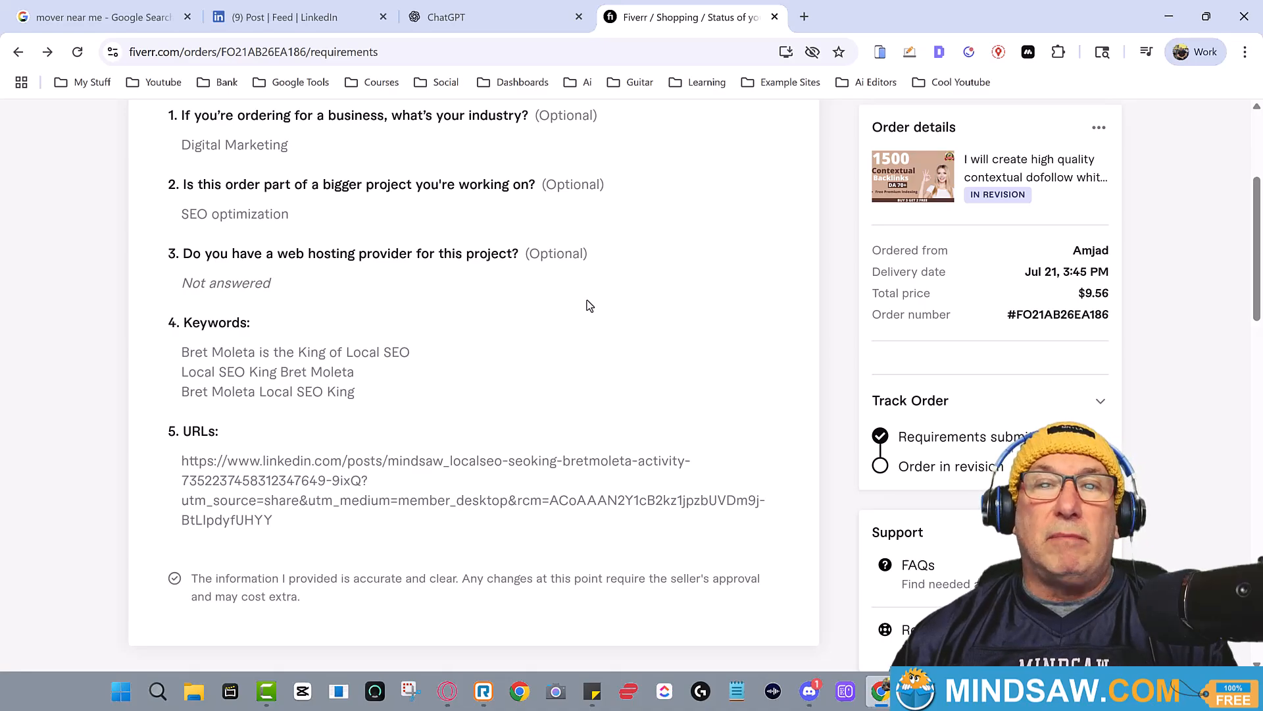
mouse_move(543, 248)
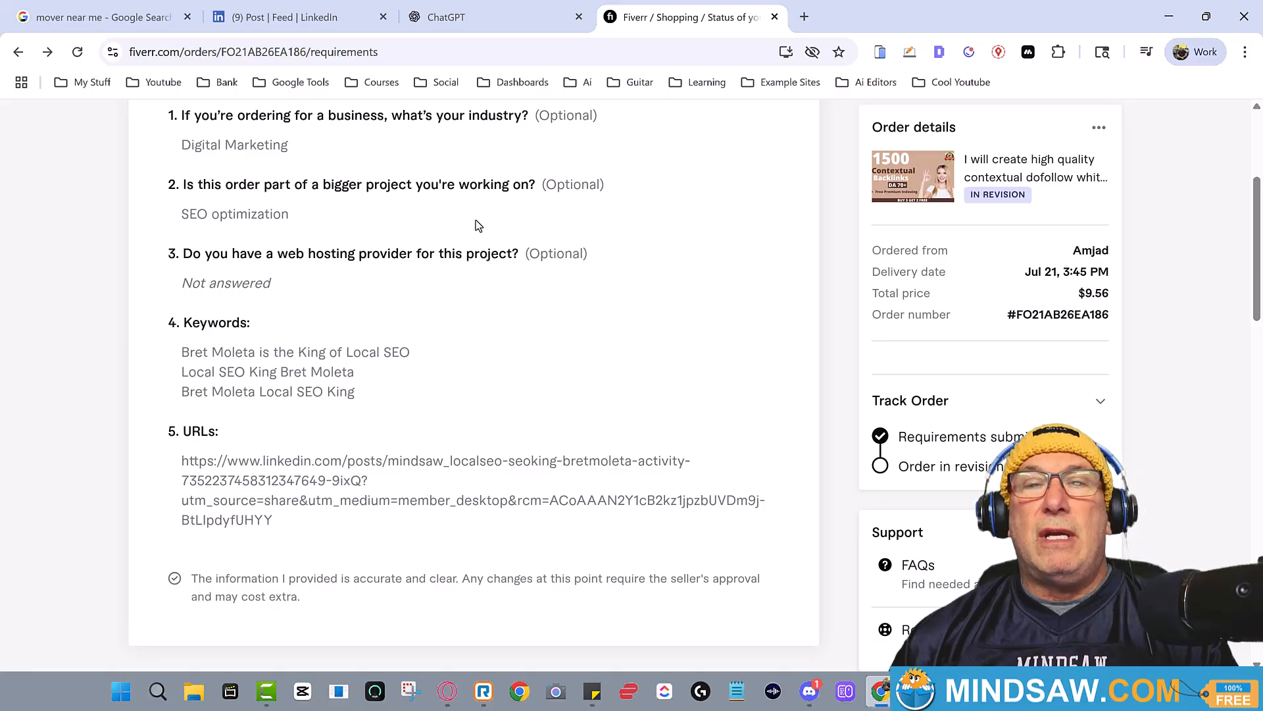
mouse_move(517, 213)
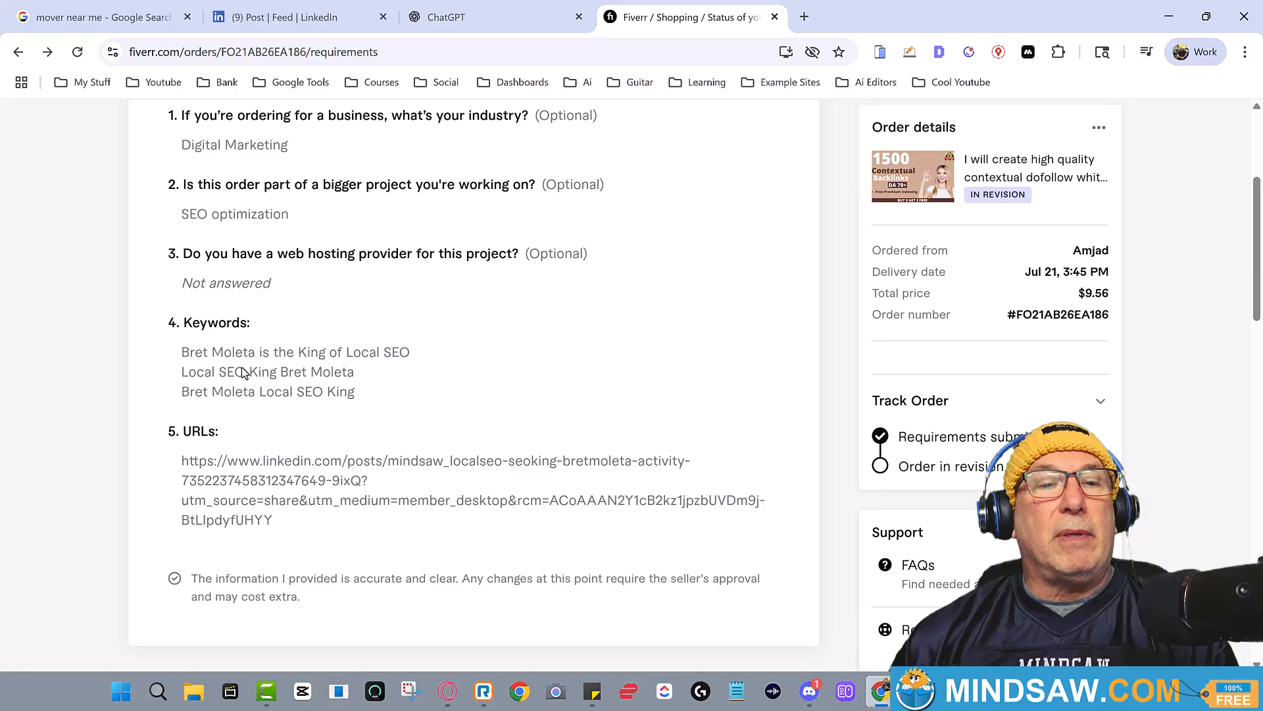
mouse_move(278, 348)
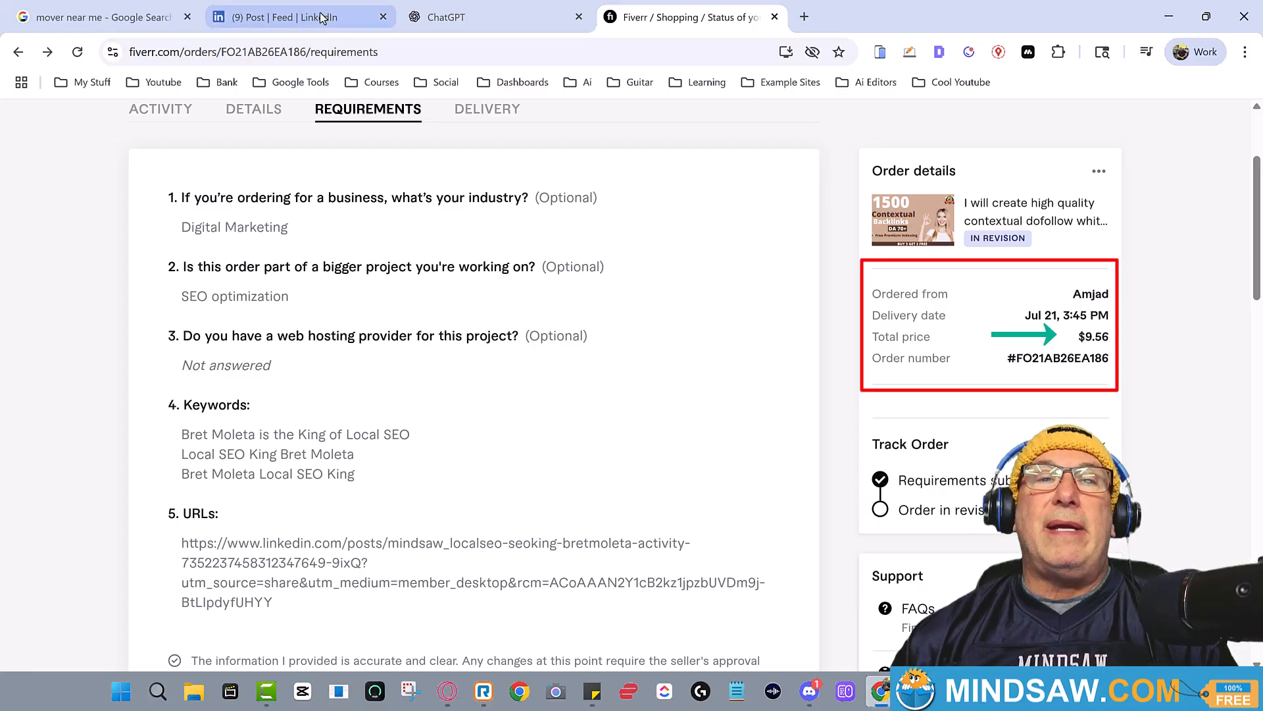
After reviewing the $9.56 order details, switch back to the LinkedIn post.
left_click(300, 15)
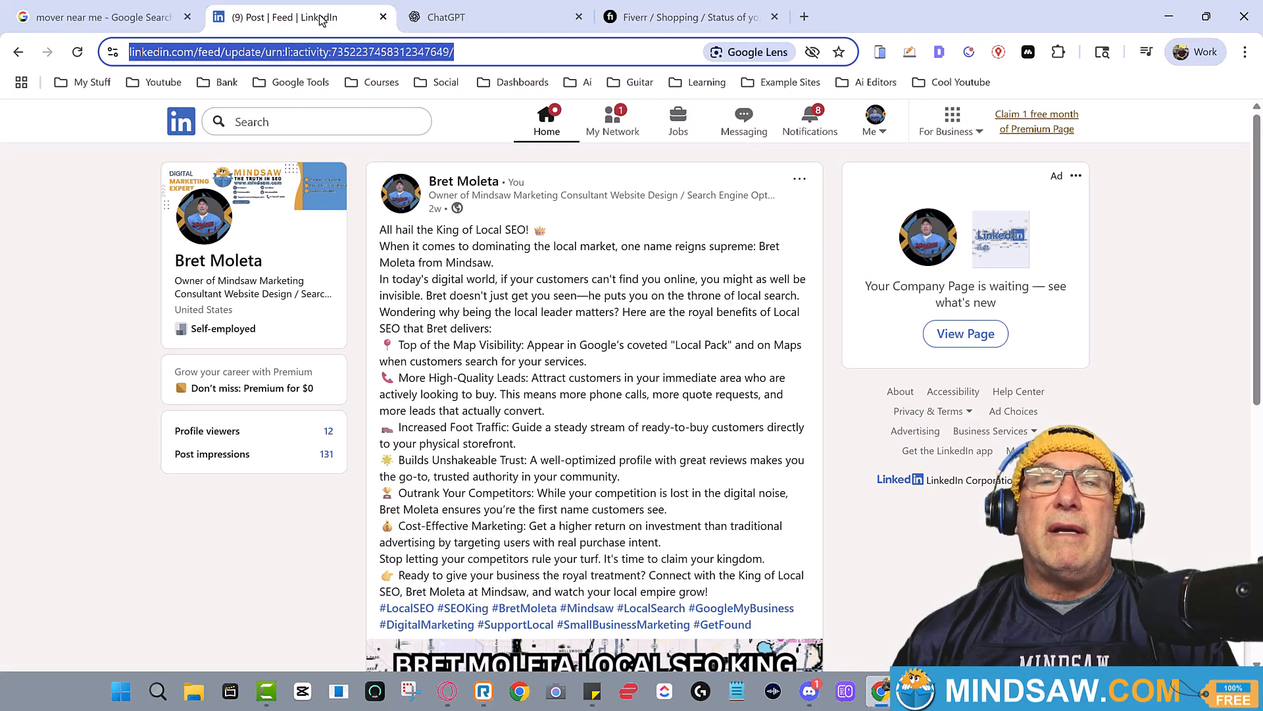